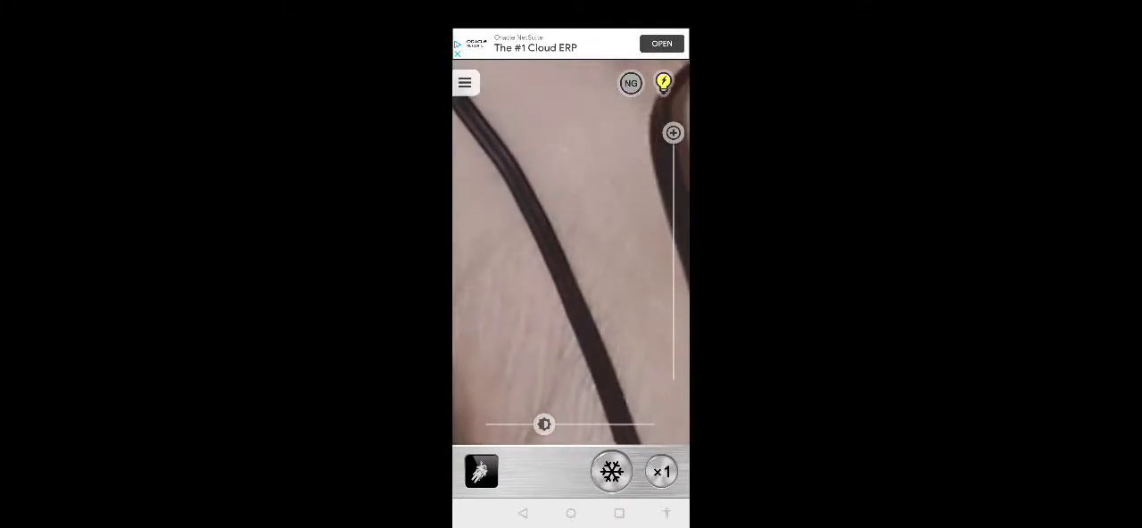
Try exposure at +3, +4 and -8 EV, then magnify the cable view to 4x
left_click_drag(544, 425, 587, 425)
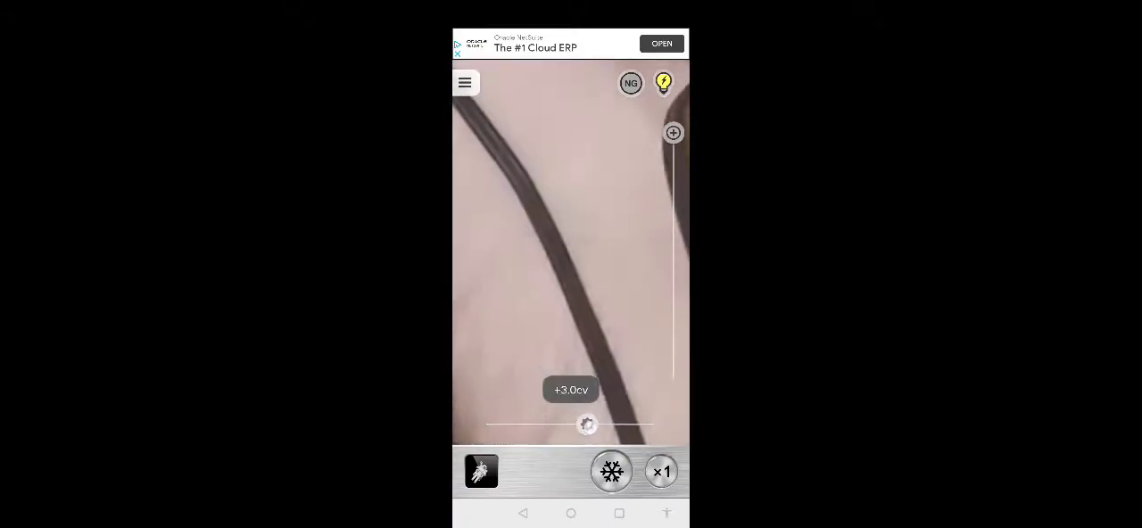
left_click_drag(588, 425, 597, 425)
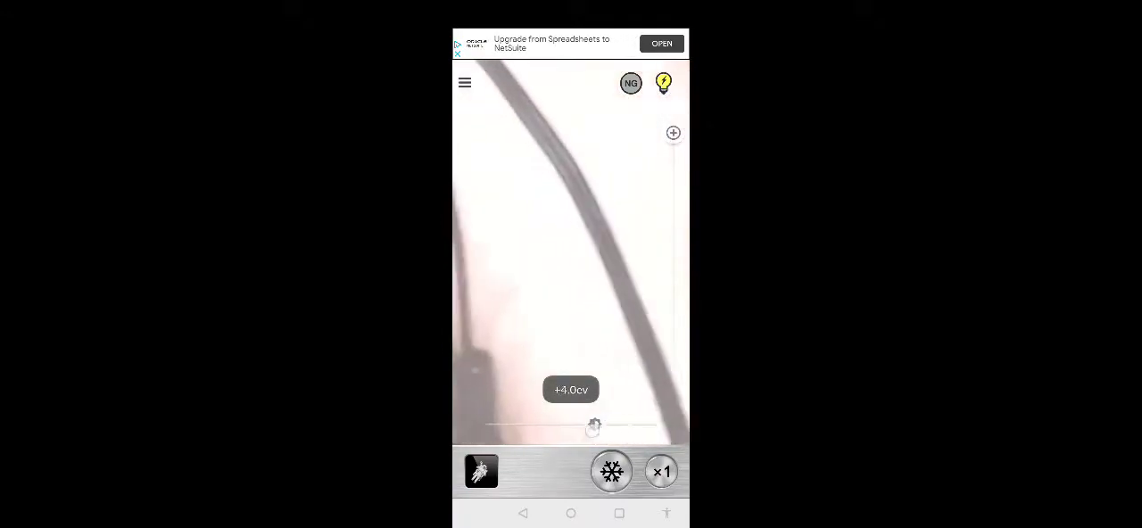
left_click_drag(595, 425, 521, 425)
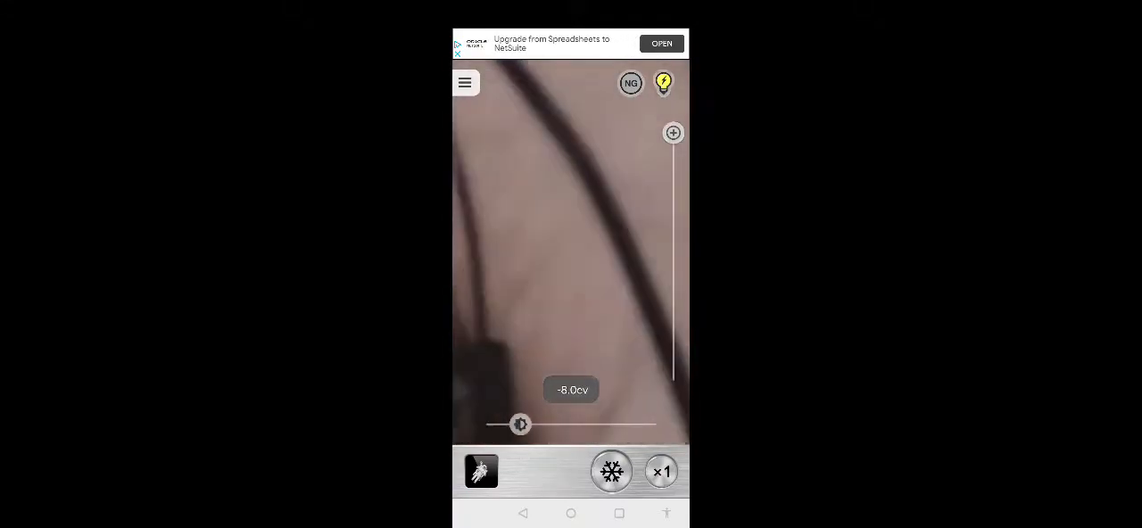
left_click(660, 471)
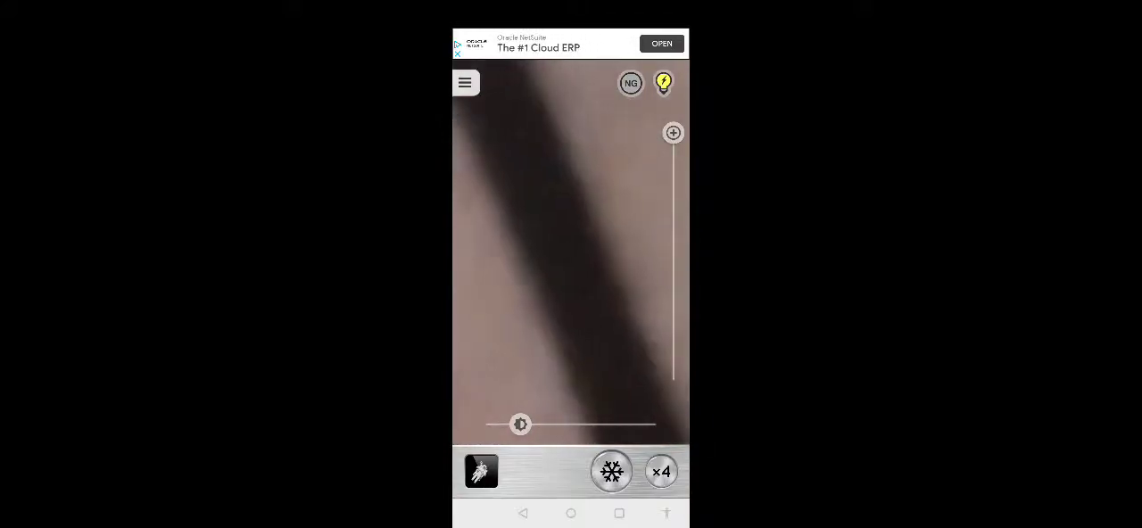
At 4x, swing exposure up to -1 EV and brighter, down to -3 and -6 EV, then back up
left_click_drag(521, 425, 563, 424)
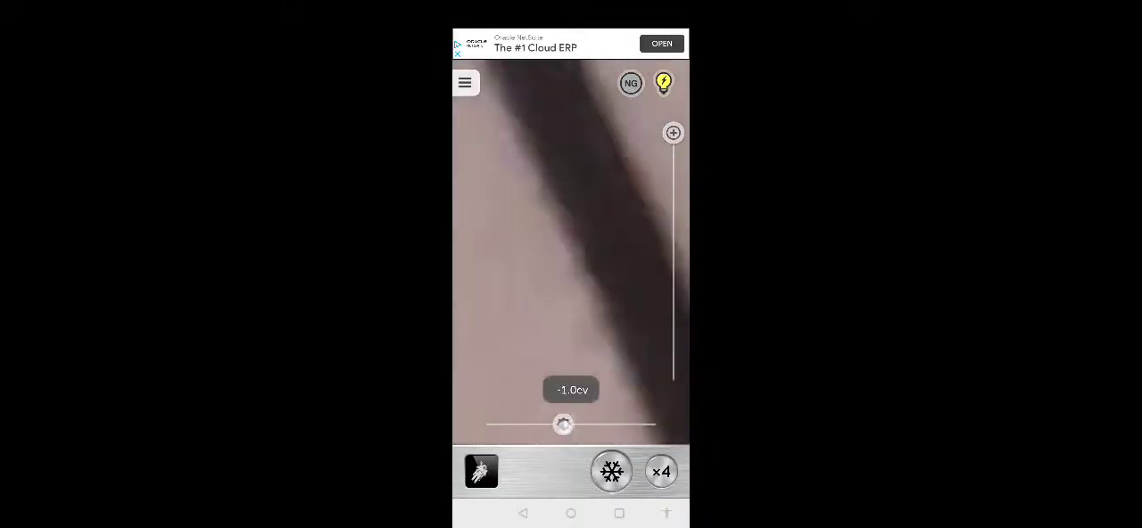
left_click_drag(562, 425, 575, 425)
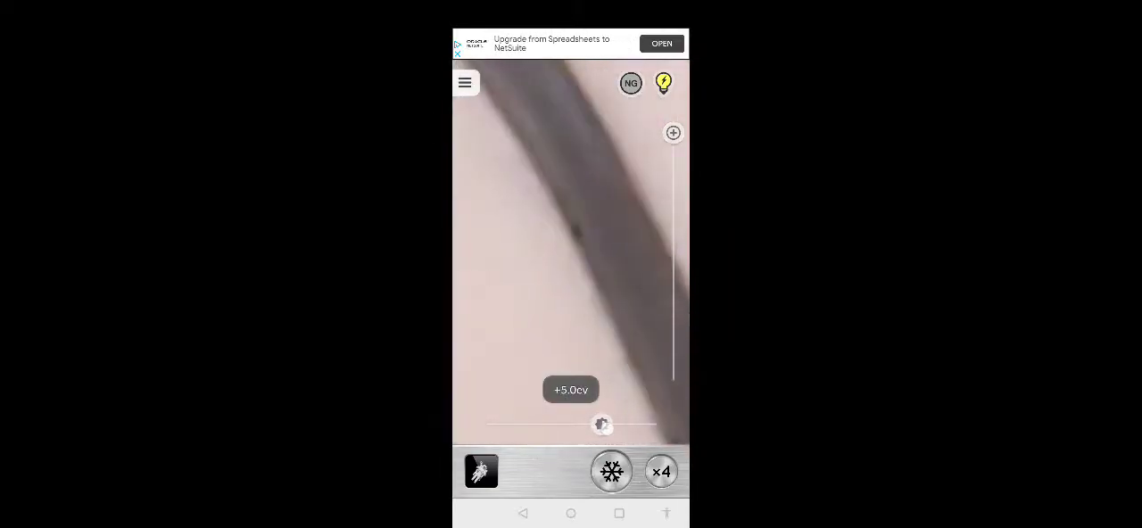
left_click_drag(600, 425, 554, 425)
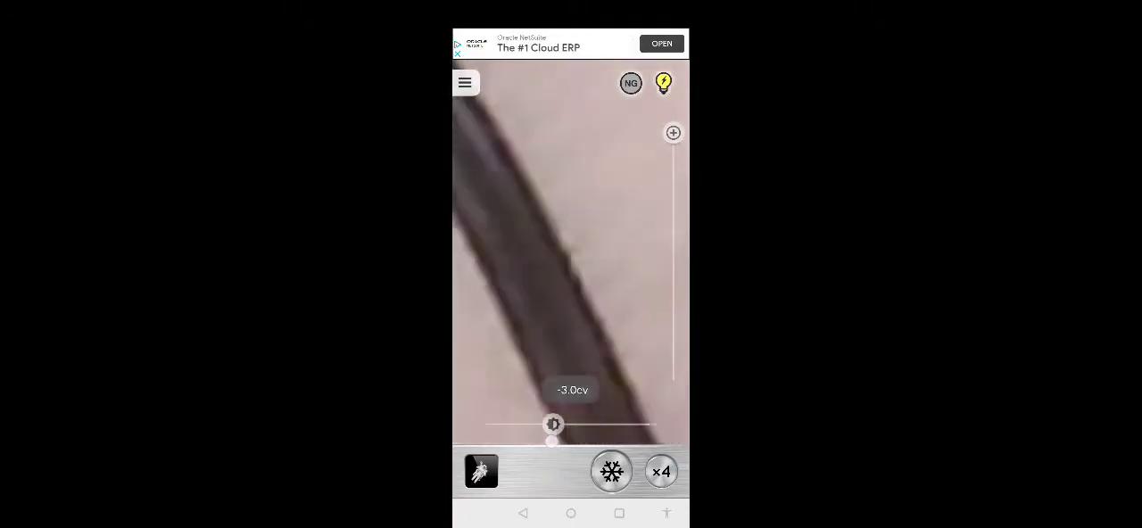
left_click_drag(554, 424, 532, 424)
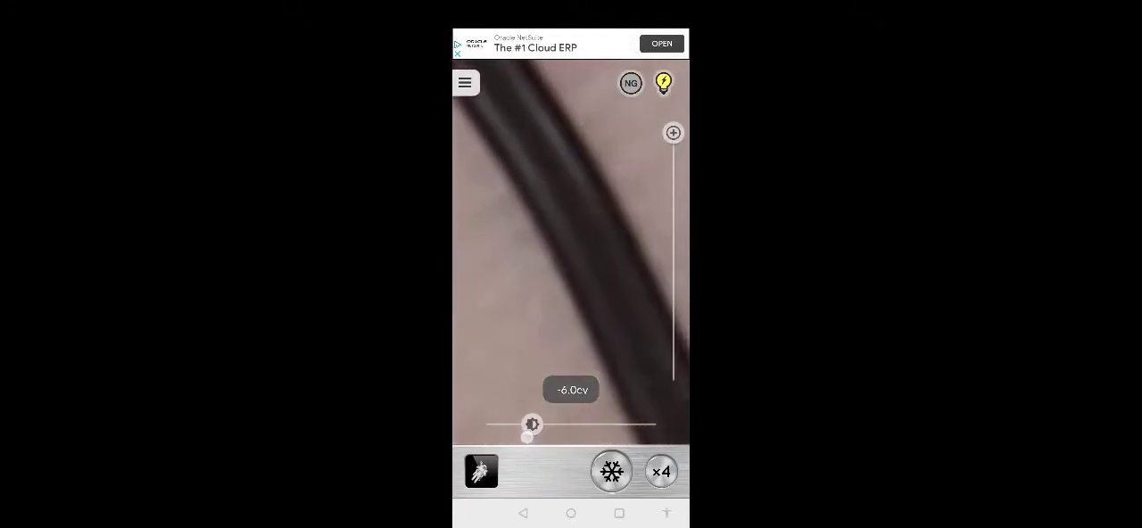
left_click_drag(532, 425, 625, 425)
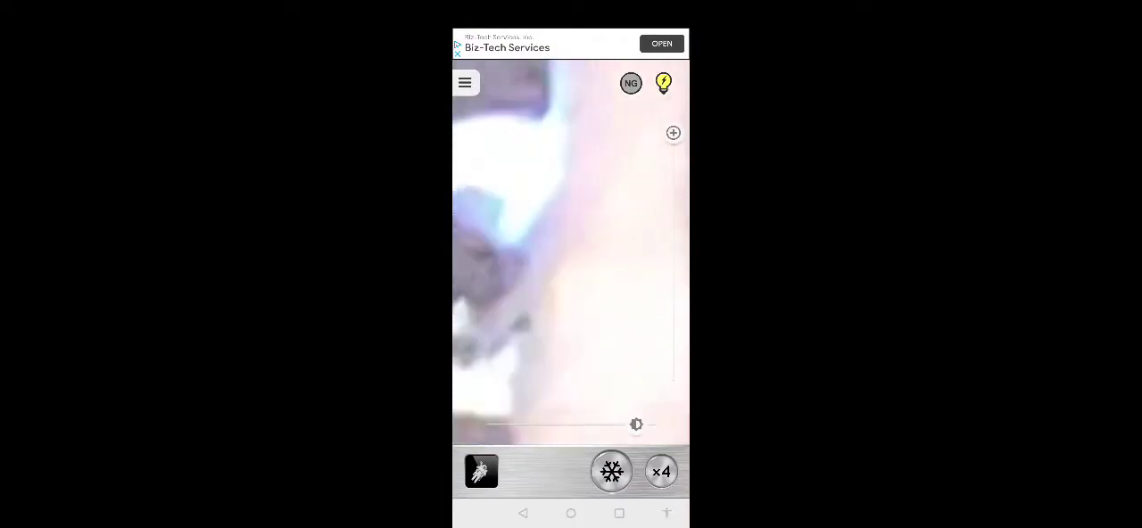
Set exposure to 0 EV, darken the earbud image to -7 and -9 EV, then return to neutral
left_click_drag(635, 425, 572, 425)
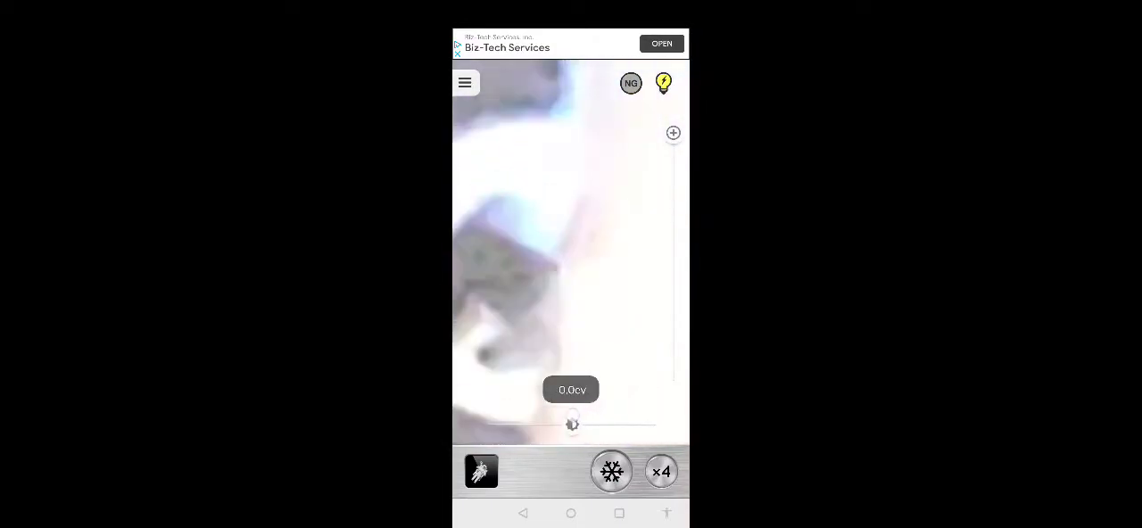
left_click_drag(572, 424, 524, 424)
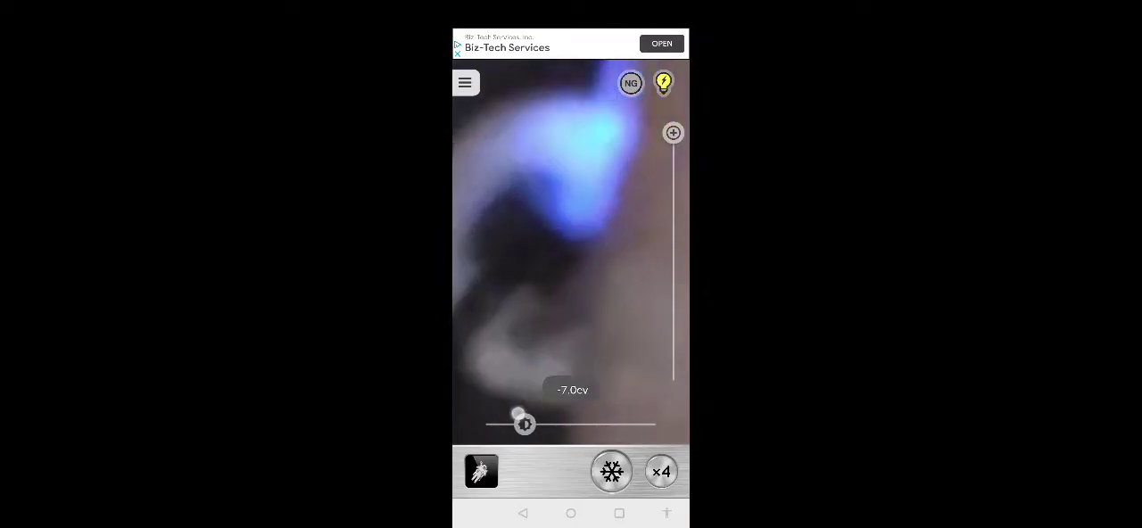
left_click_drag(525, 424, 514, 425)
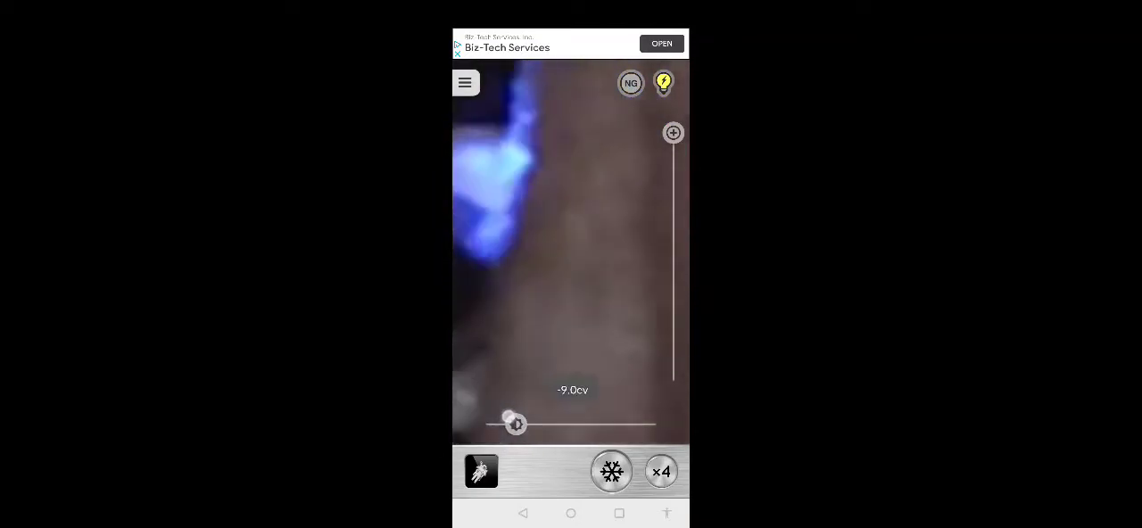
left_click_drag(516, 425, 567, 425)
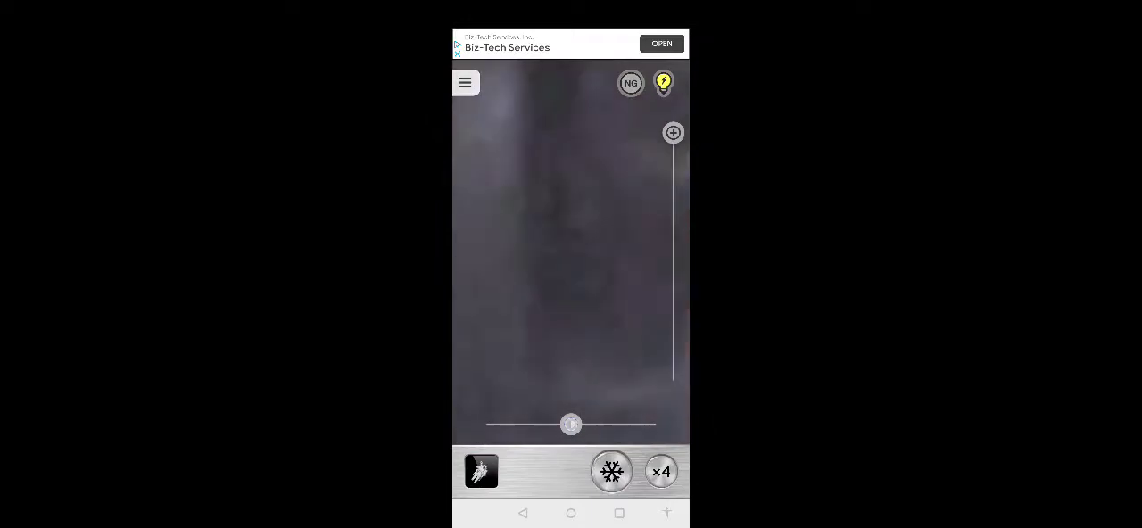
Brighten the image to +5 EV and beyond, then darken it down to -8 EV
left_click_drag(571, 425, 602, 425)
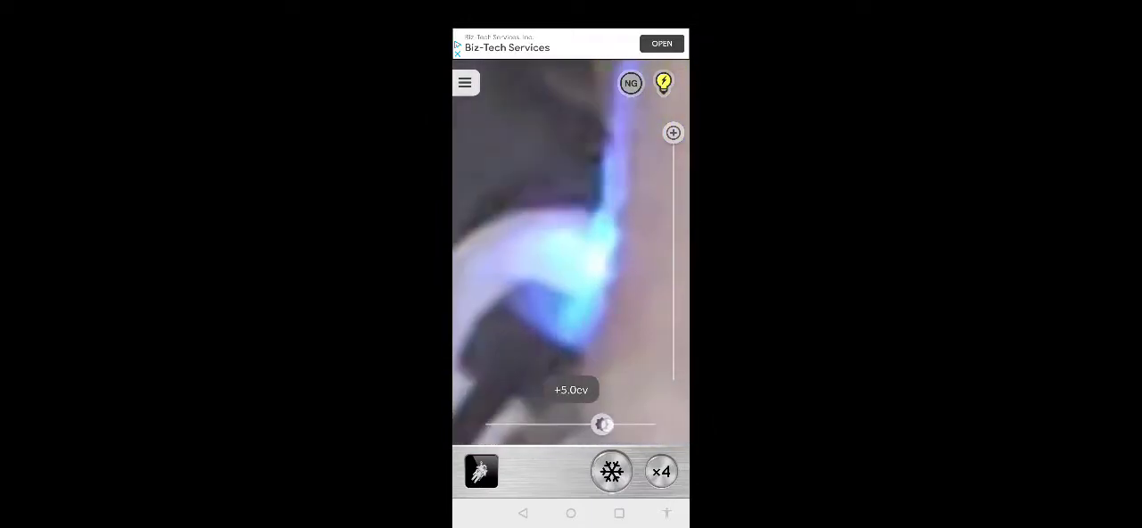
left_click_drag(601, 425, 630, 424)
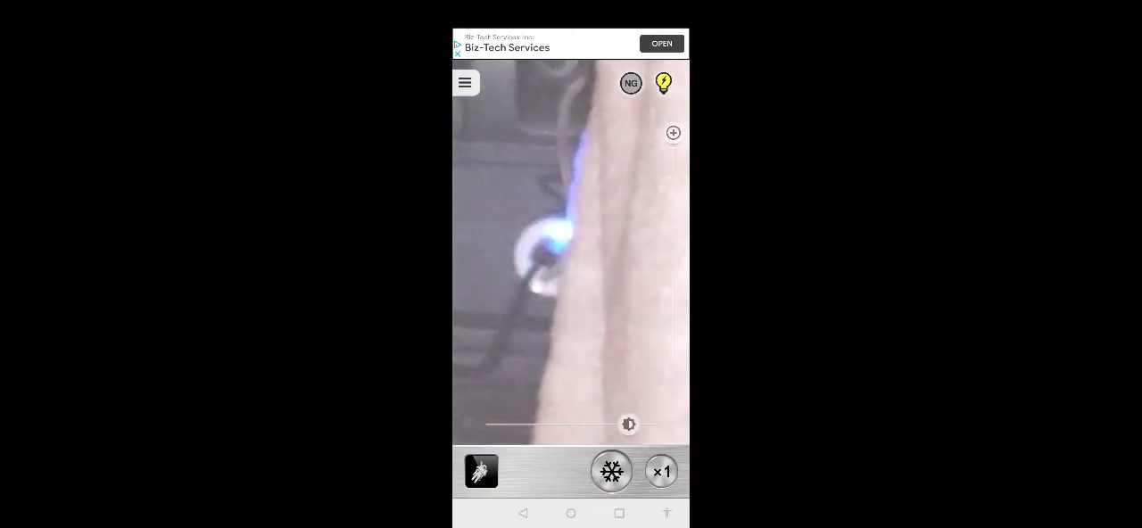
left_click_drag(628, 424, 521, 425)
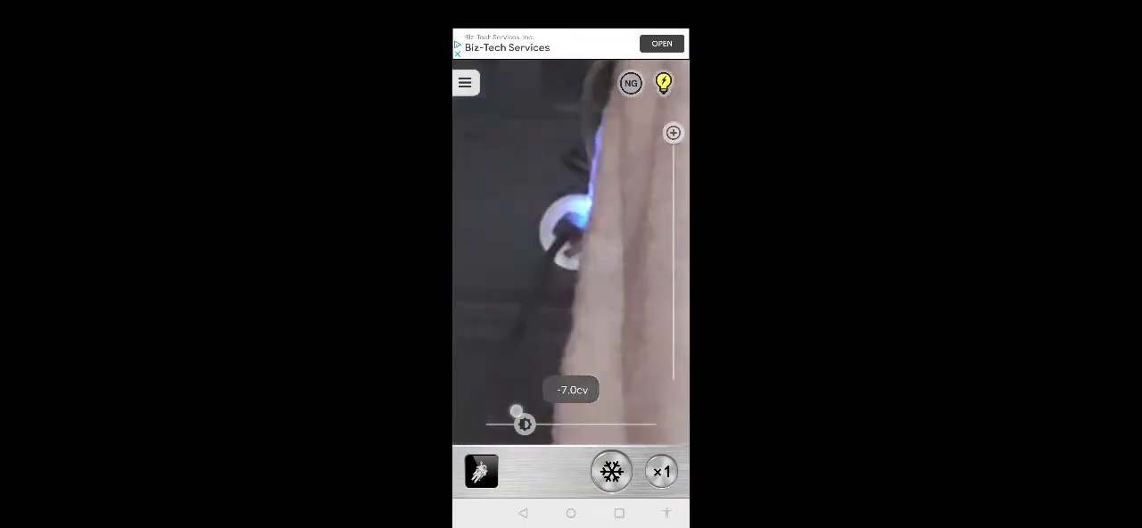
left_click_drag(525, 425, 520, 425)
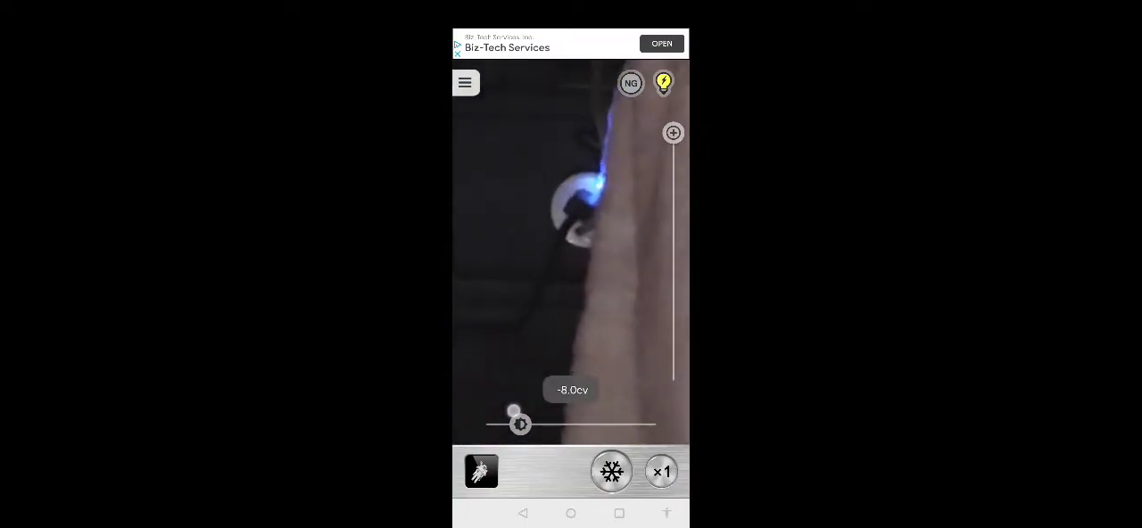
Cycle magnification up to 2x and back to 1x on the hanging earbuds
left_click(660, 471)
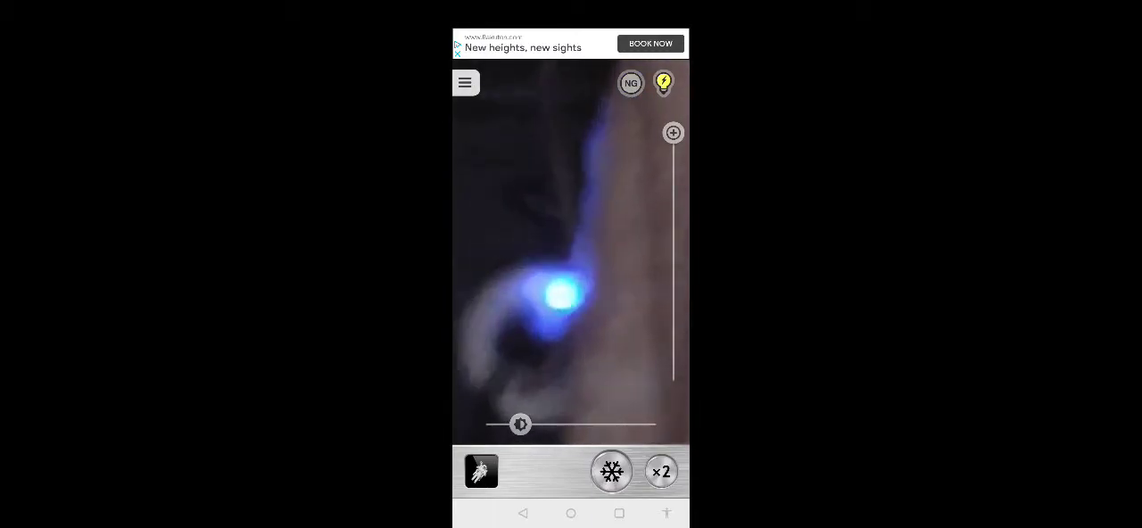
left_click(660, 472)
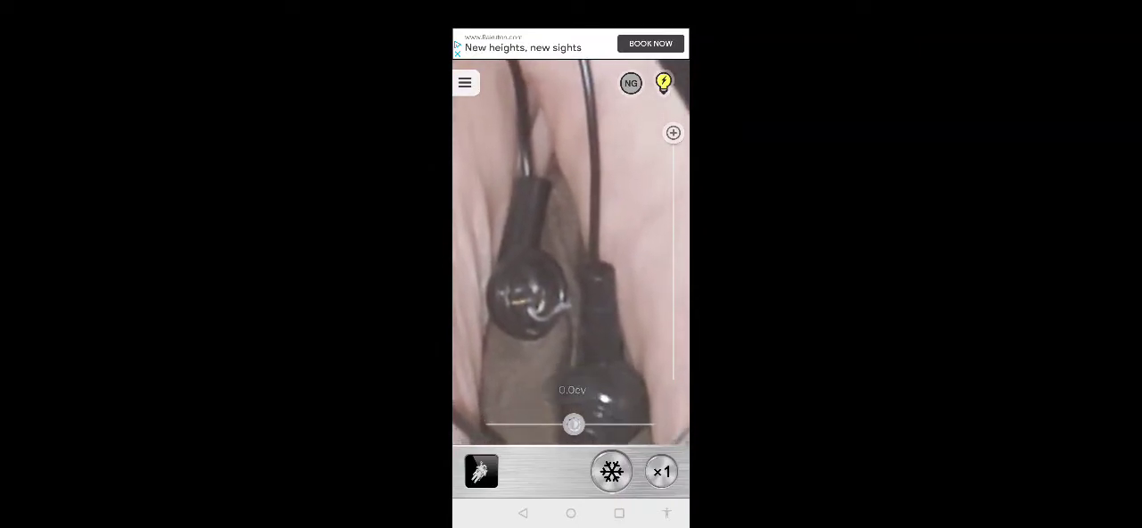
Swing exposure to +6, 0, -12 and 0 EV, then settle it near -6 EV on the cables
left_click_drag(575, 425, 611, 425)
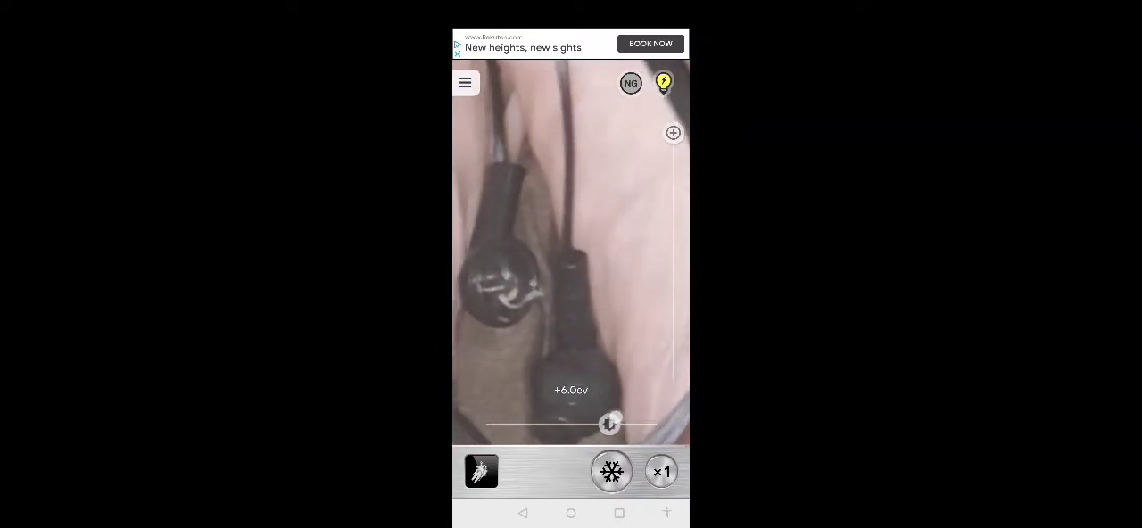
left_click_drag(610, 425, 575, 425)
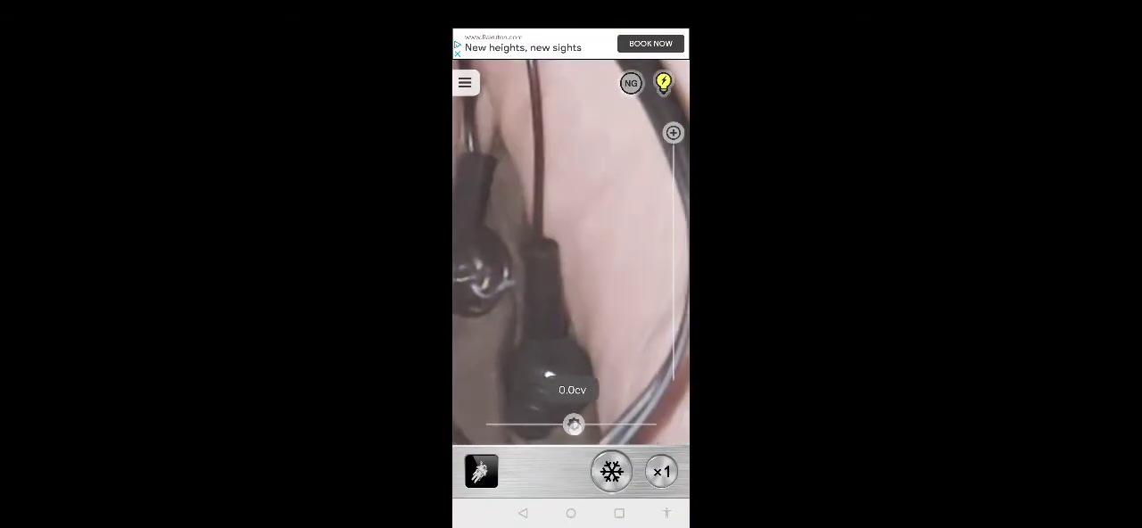
left_click_drag(575, 425, 496, 425)
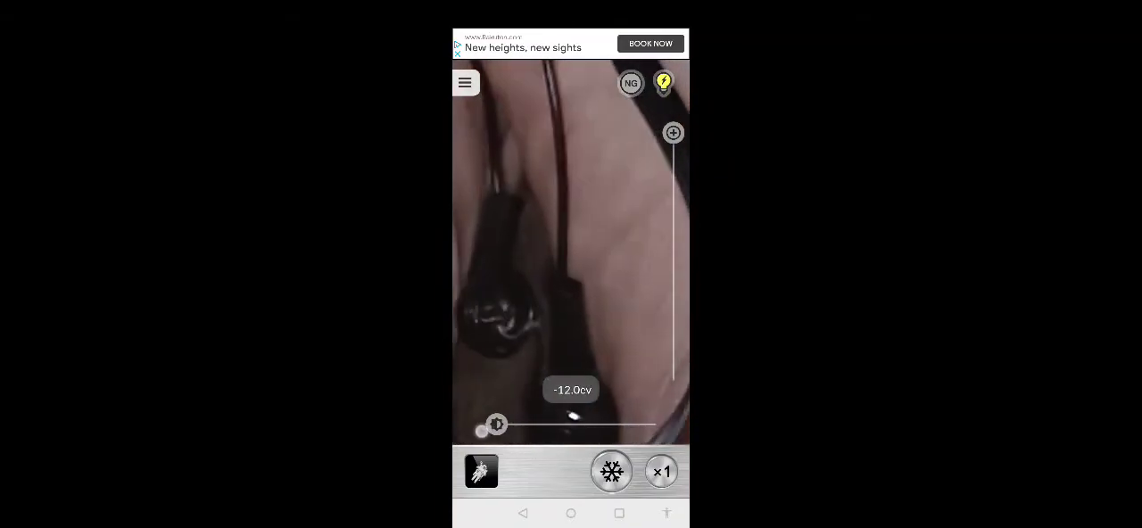
left_click_drag(496, 425, 573, 424)
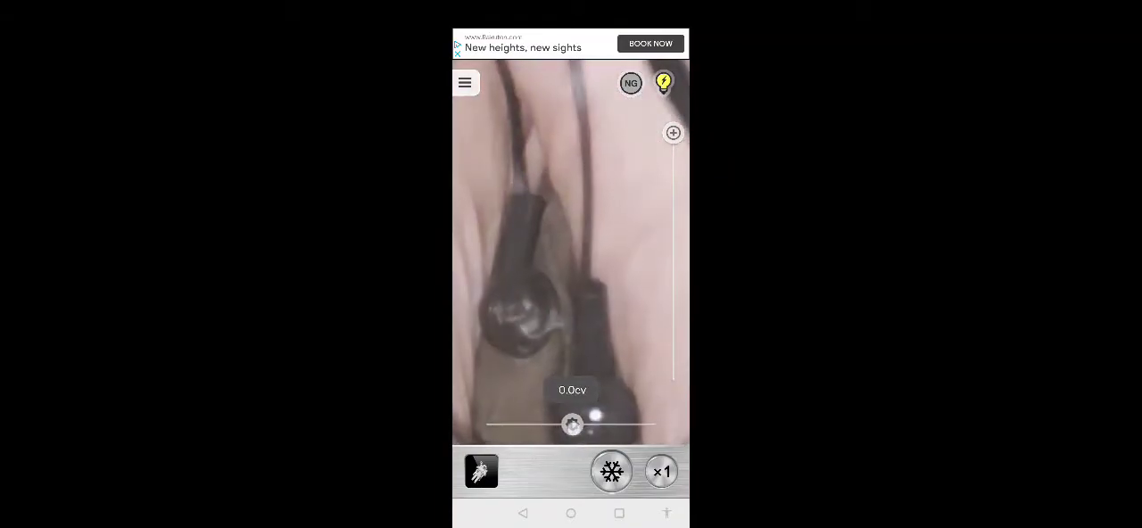
left_click_drag(573, 425, 534, 425)
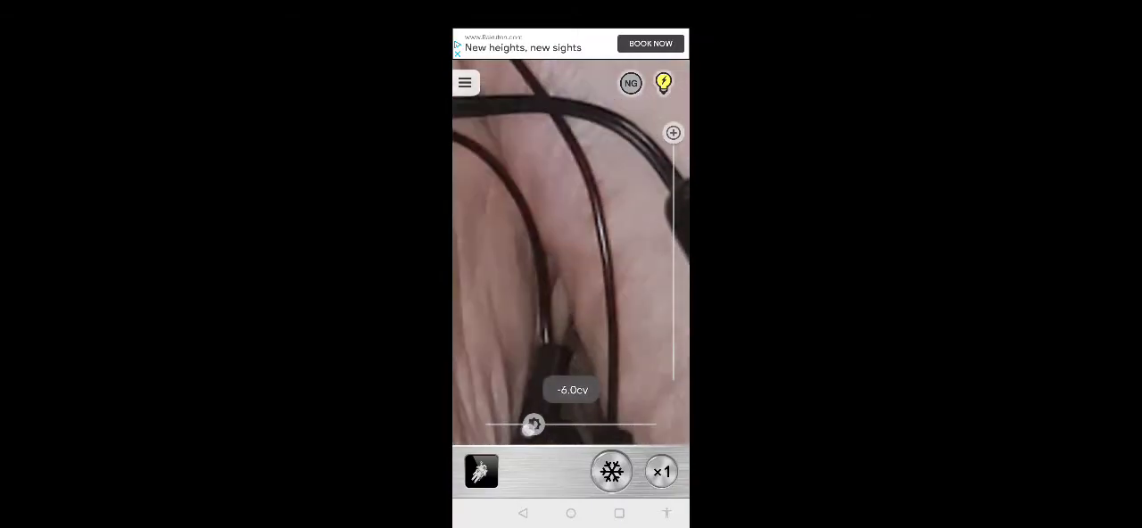
left_click_drag(534, 424, 524, 425)
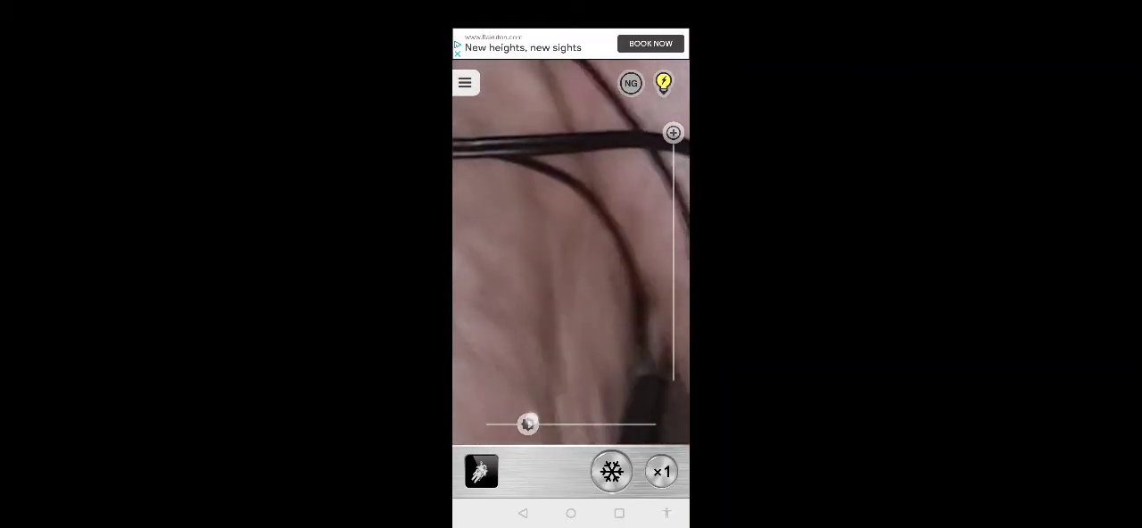
Nudge exposure slightly darker, then brighten through -1 EV up to +6 EV
left_click_drag(528, 425, 514, 425)
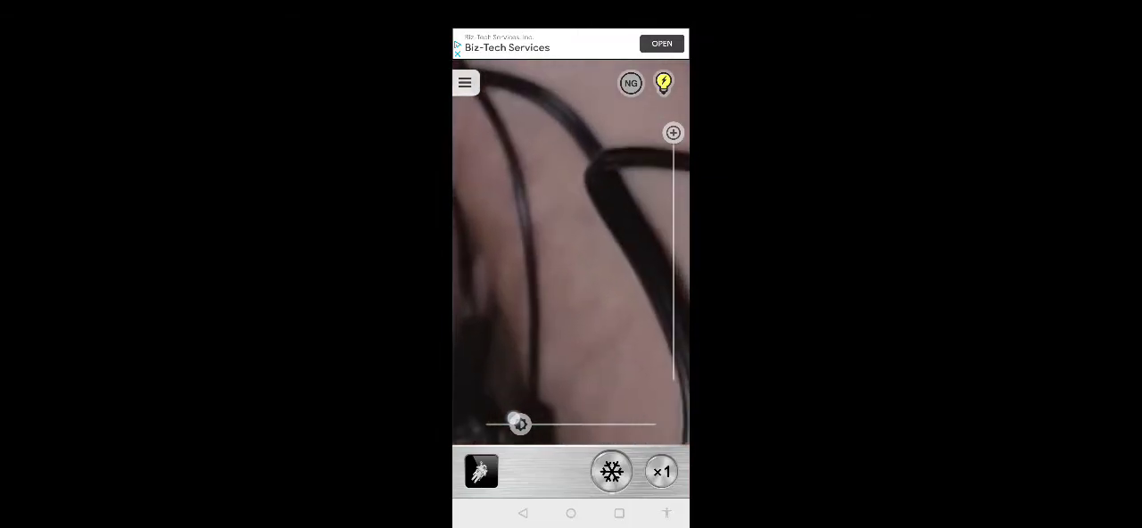
left_click_drag(521, 425, 560, 425)
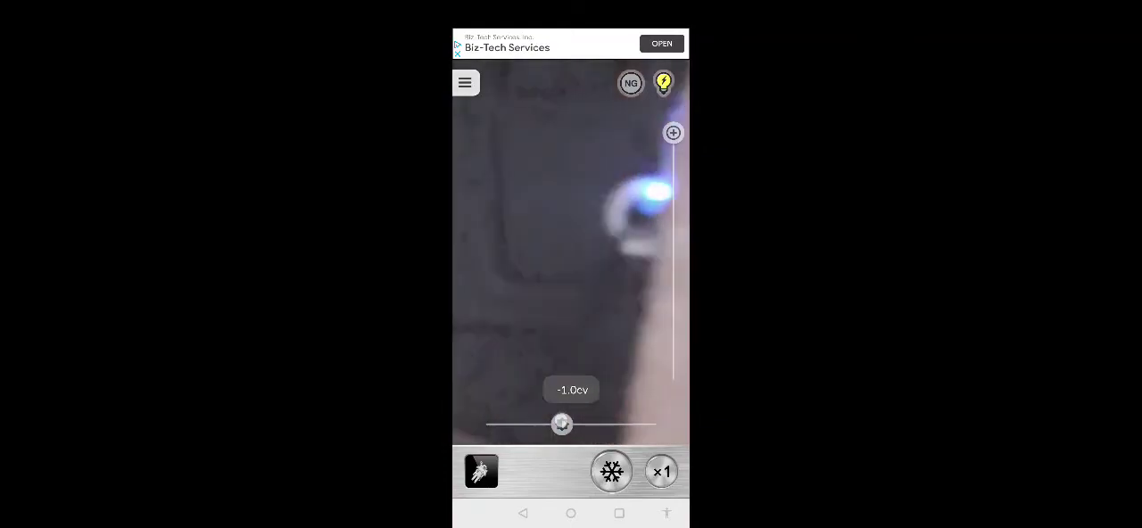
left_click_drag(563, 425, 608, 425)
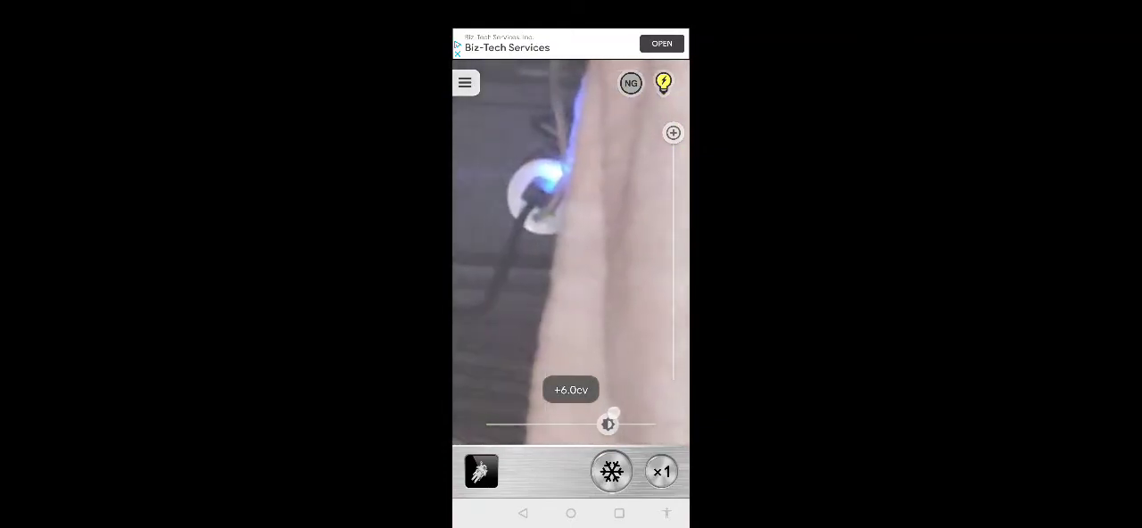